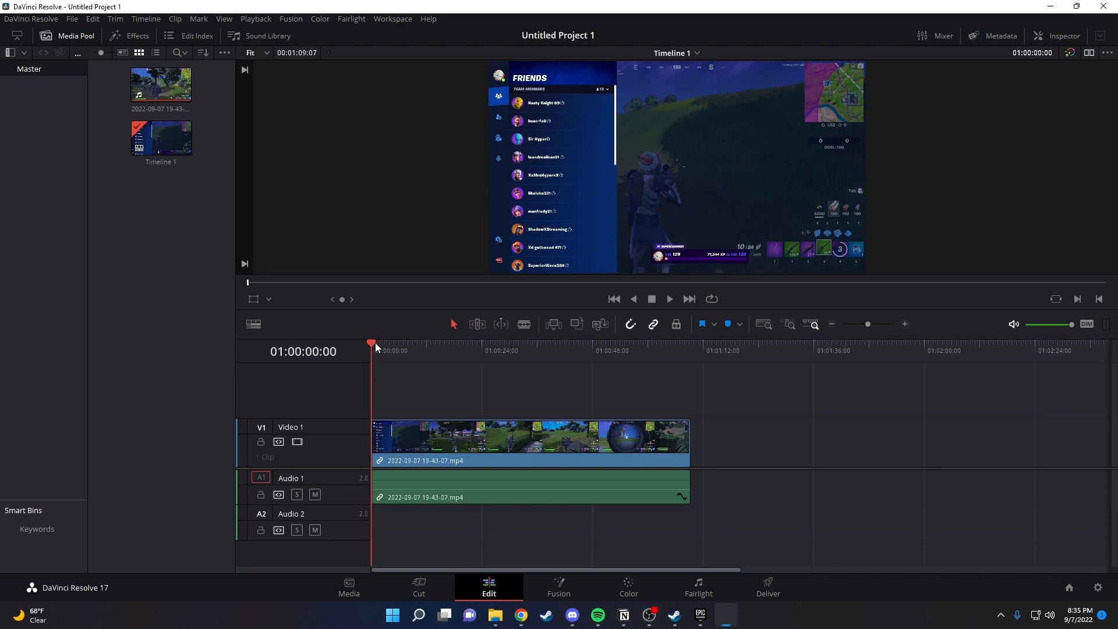
Preview a few moments of the gameplay clip and return the playhead to the timeline start
{"action": "left_click", "coordinate": [517, 351]}
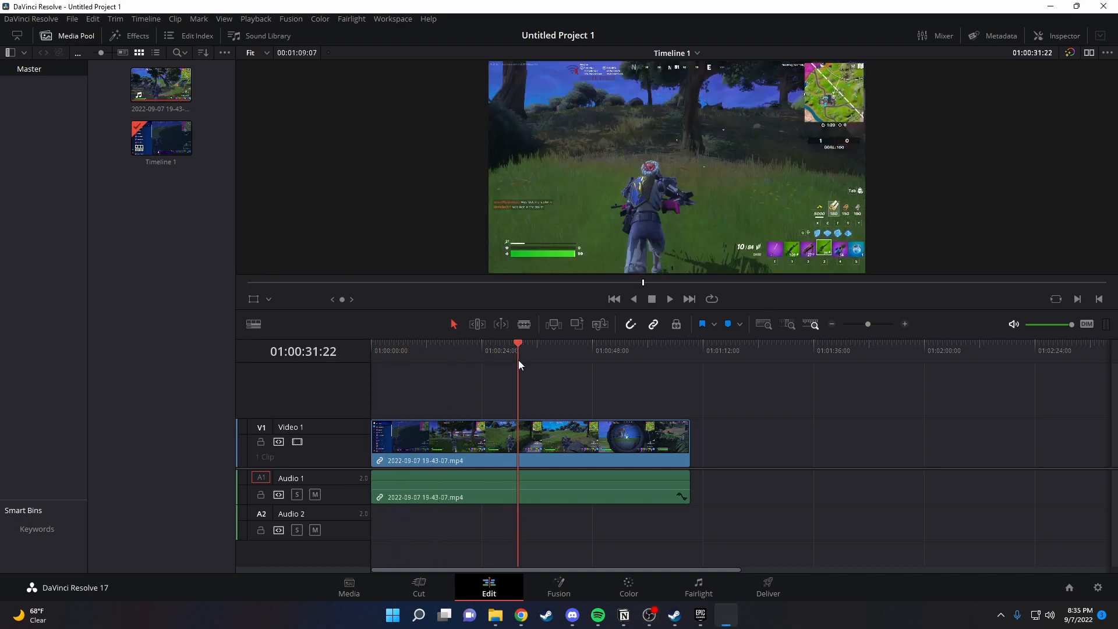
{"action": "left_click", "coordinate": [642, 350]}
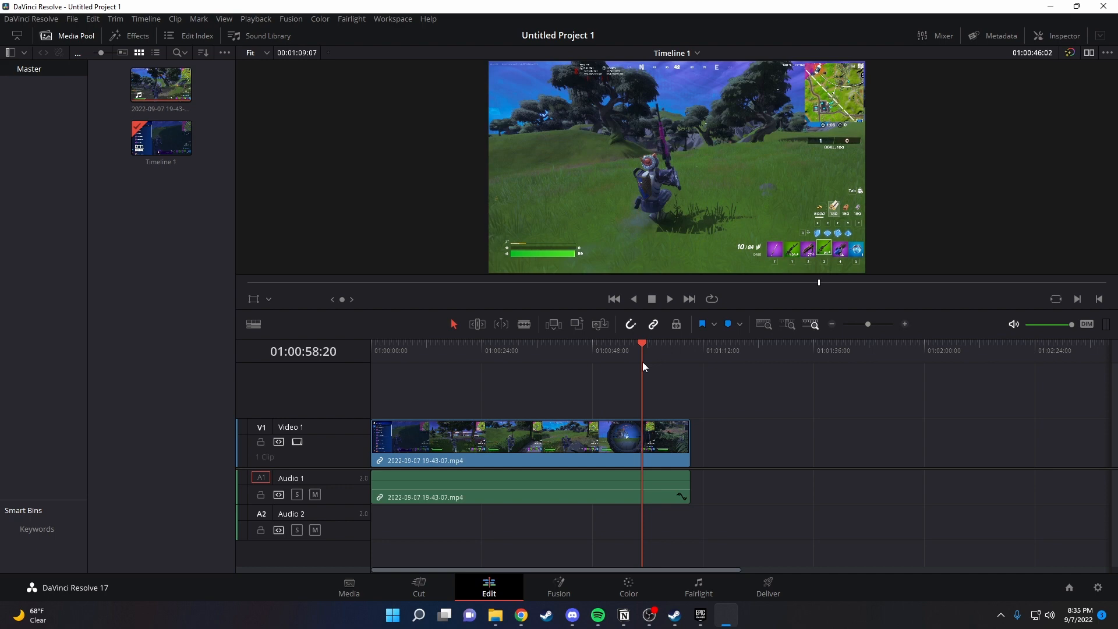
{"action": "left_click", "coordinate": [613, 299]}
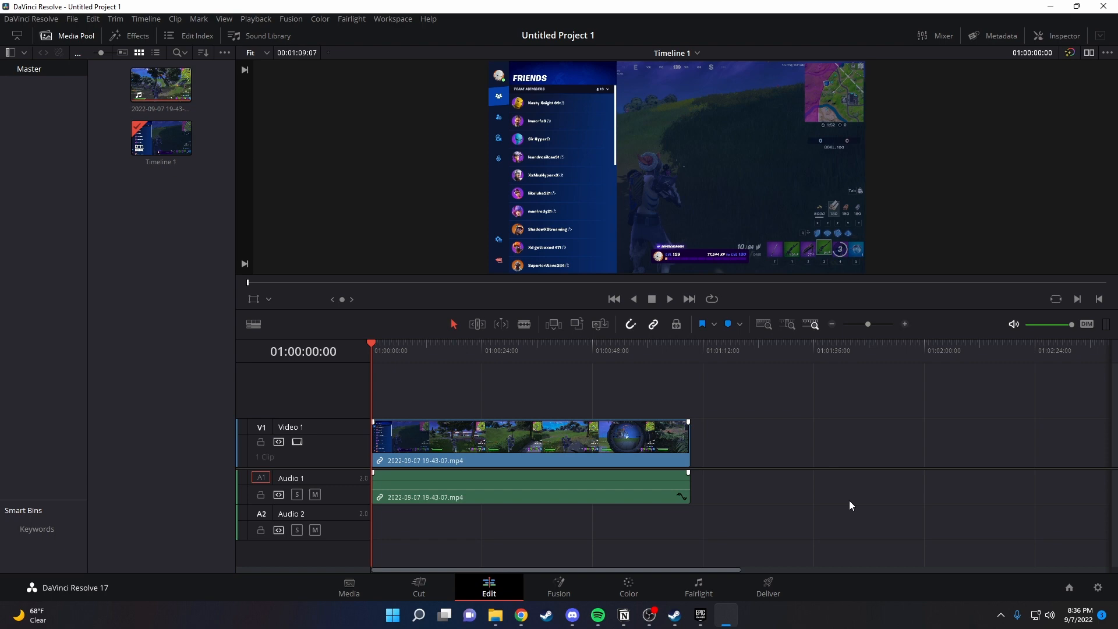
Switch to Chrome and scroll through YouTube Studio's Audio library track list
{"action": "left_click", "coordinate": [520, 615]}
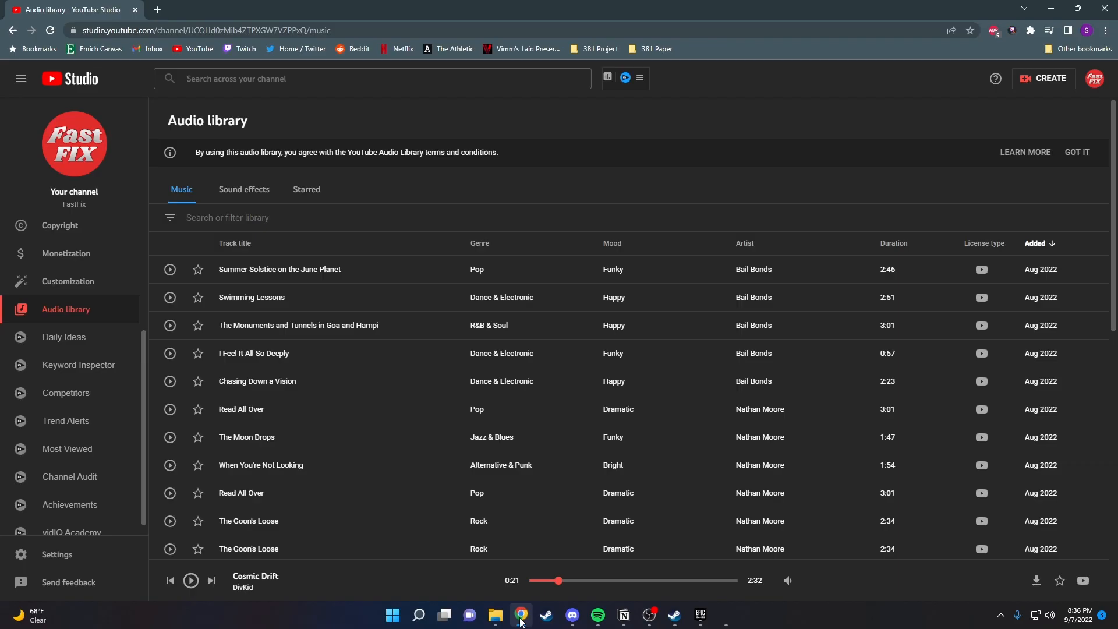
{"action": "mouse_move", "coordinate": [416, 353]}
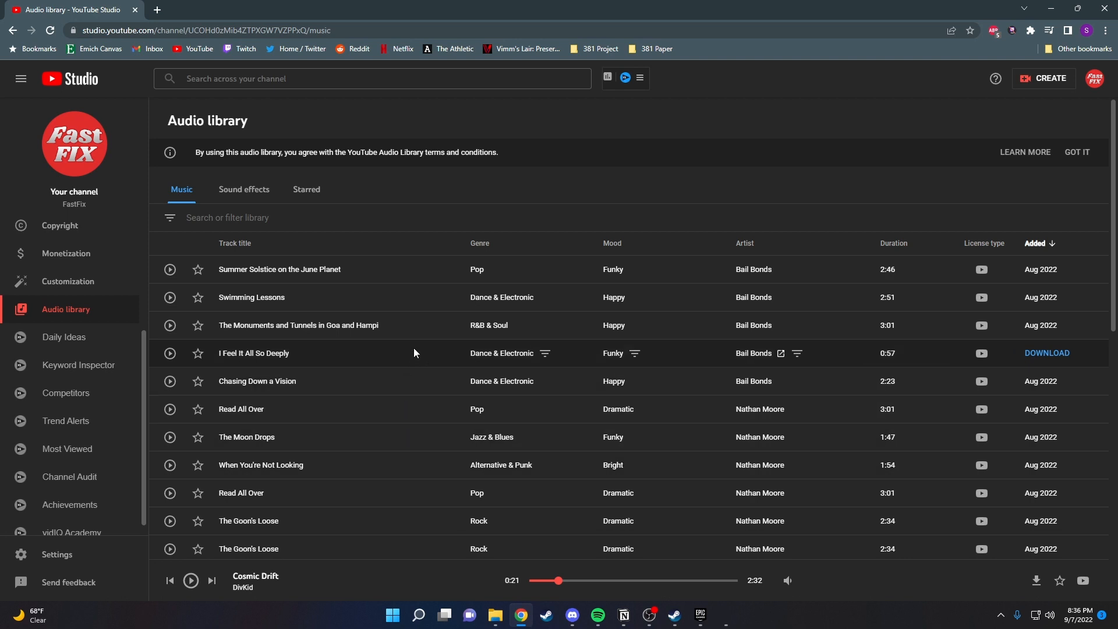
{"action": "mouse_move", "coordinate": [418, 328]}
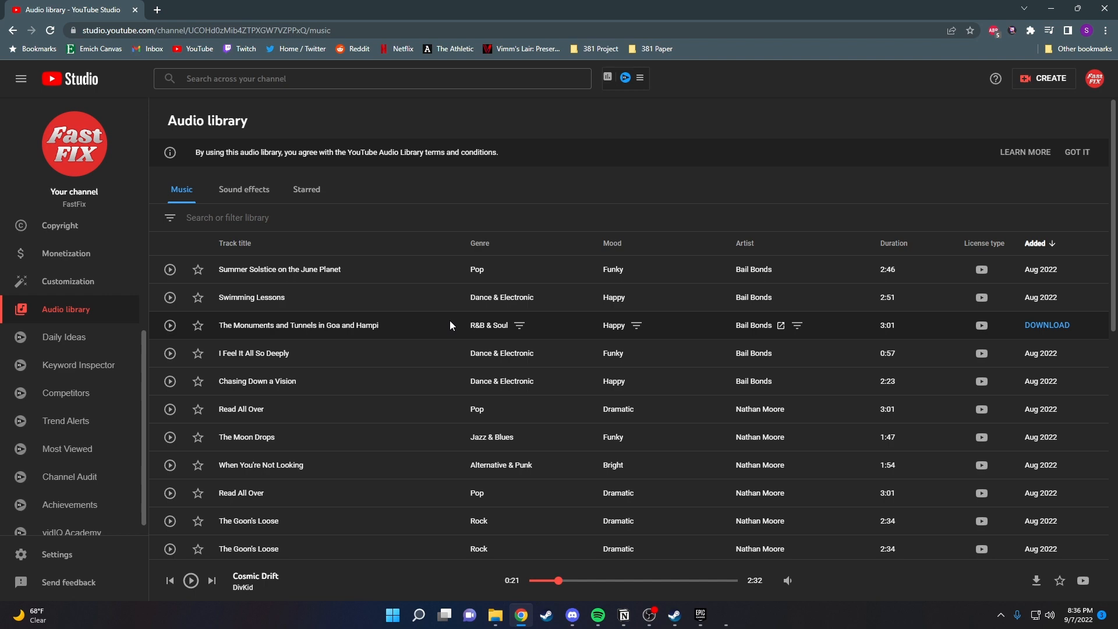
{"action": "scroll", "scroll_direction": "down", "scroll_amount": 3}
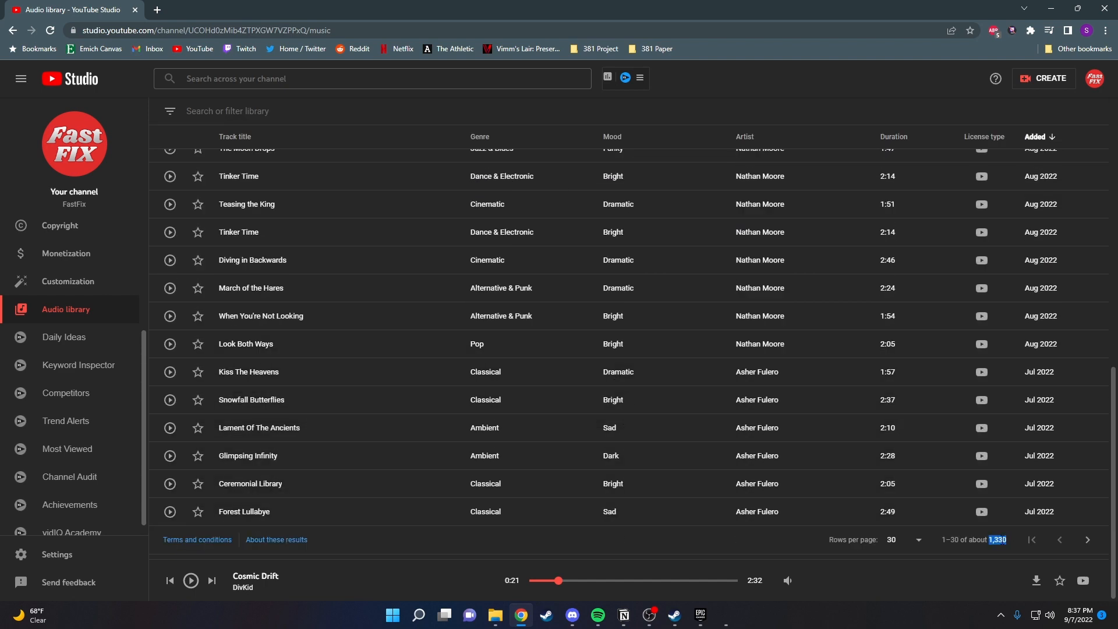
{"action": "scroll", "scroll_direction": "up", "scroll_amount": 3}
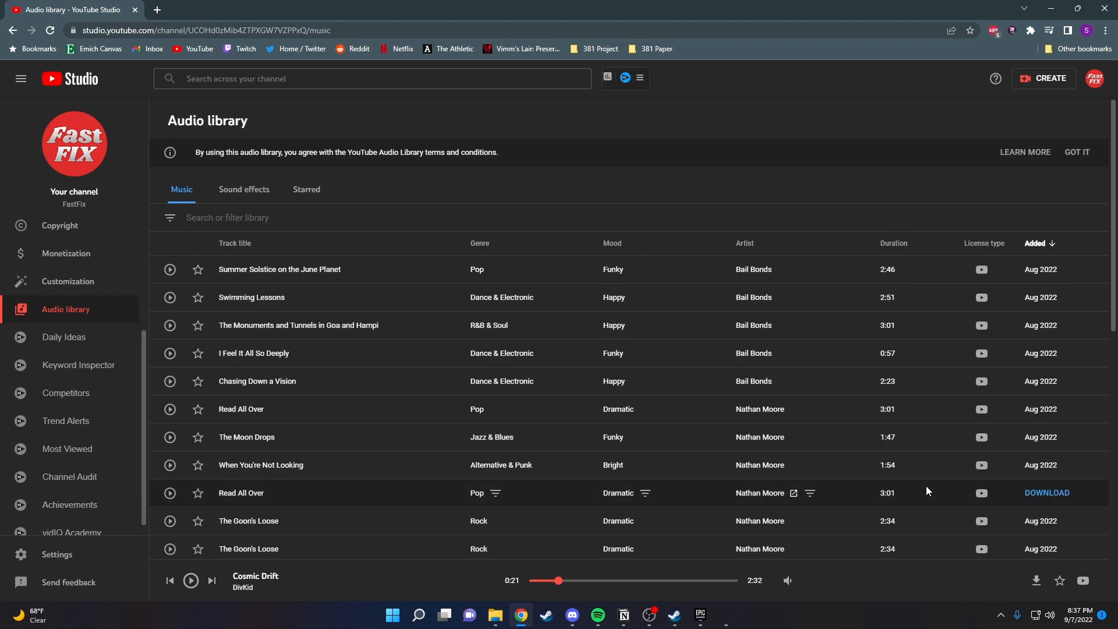
{"action": "scroll", "scroll_direction": "down", "scroll_amount": 3}
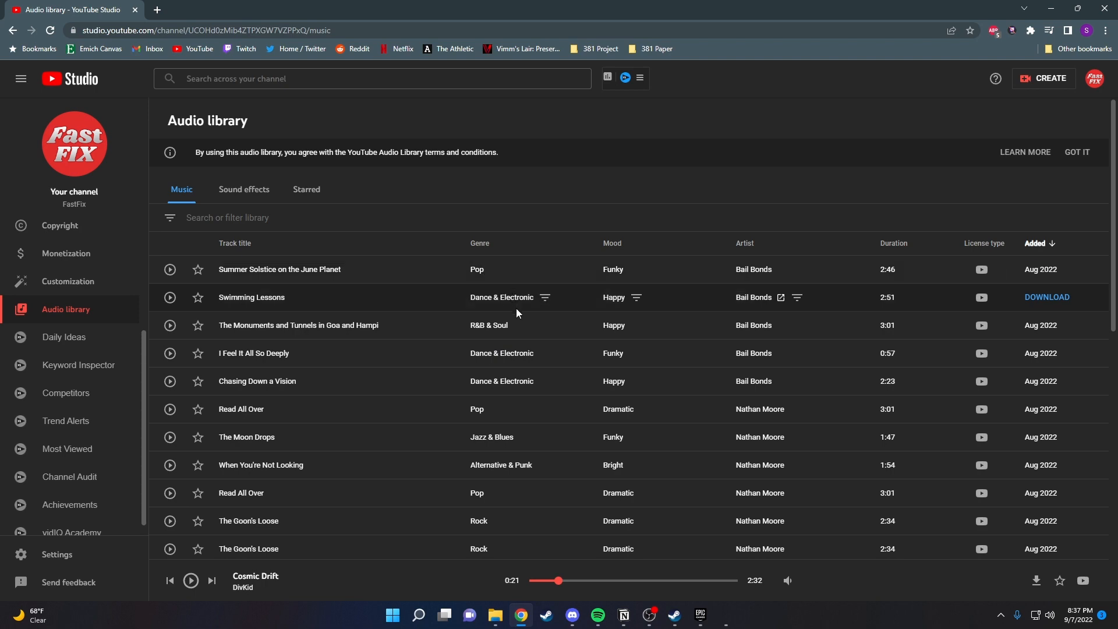
{"action": "mouse_move", "coordinate": [530, 409]}
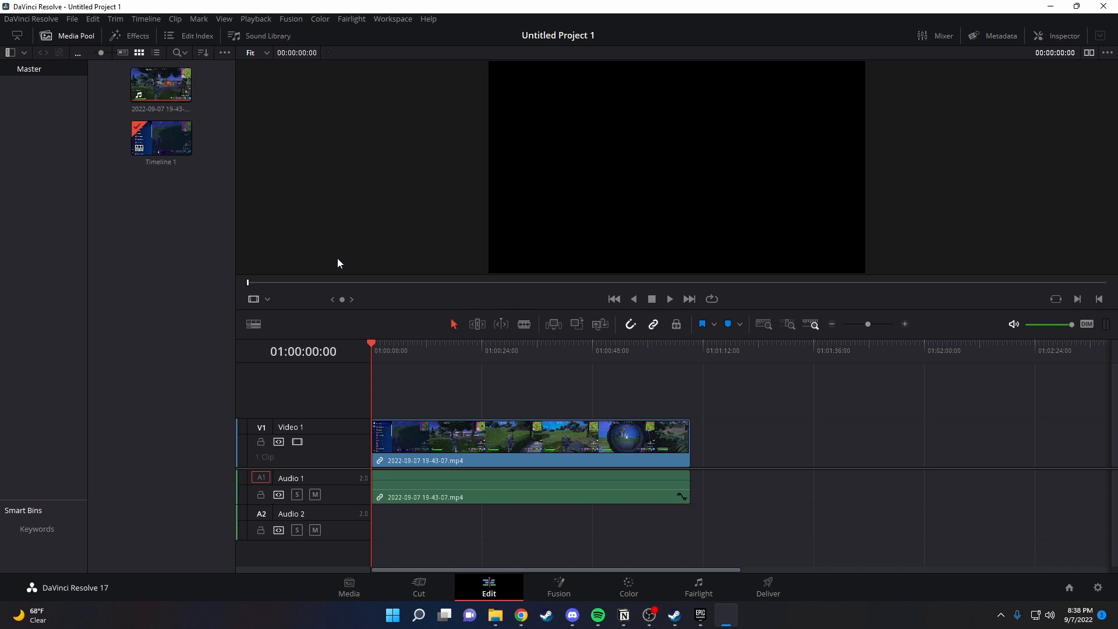
Import the I Feel It All So Deeply MP3 from Downloads into the media pool
{"action": "left_click", "coordinate": [71, 19]}
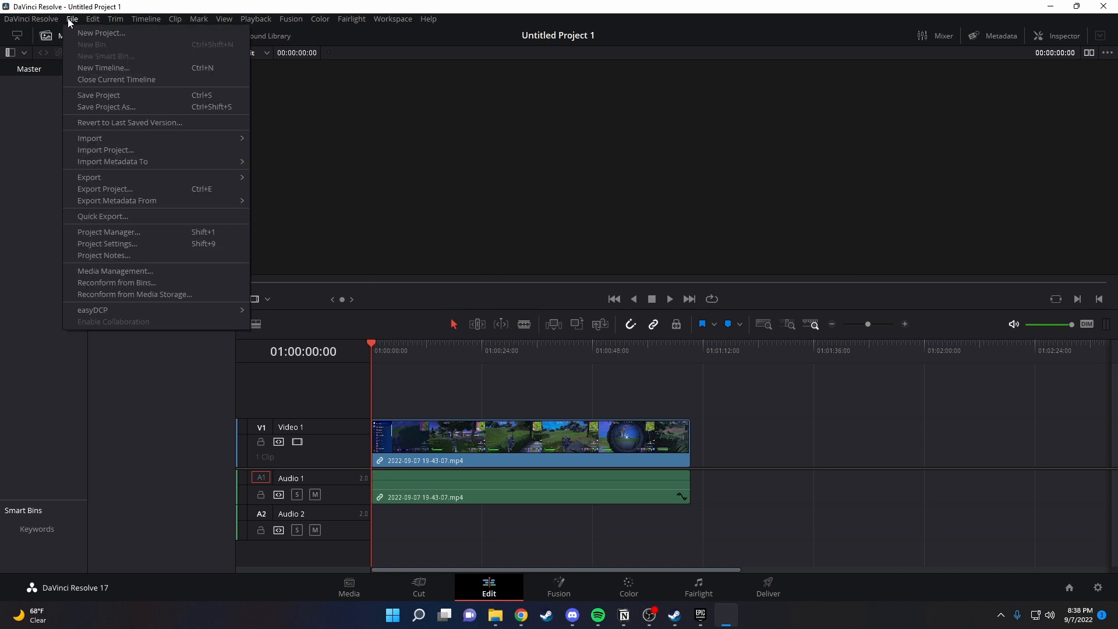
{"action": "mouse_move", "coordinate": [90, 138]}
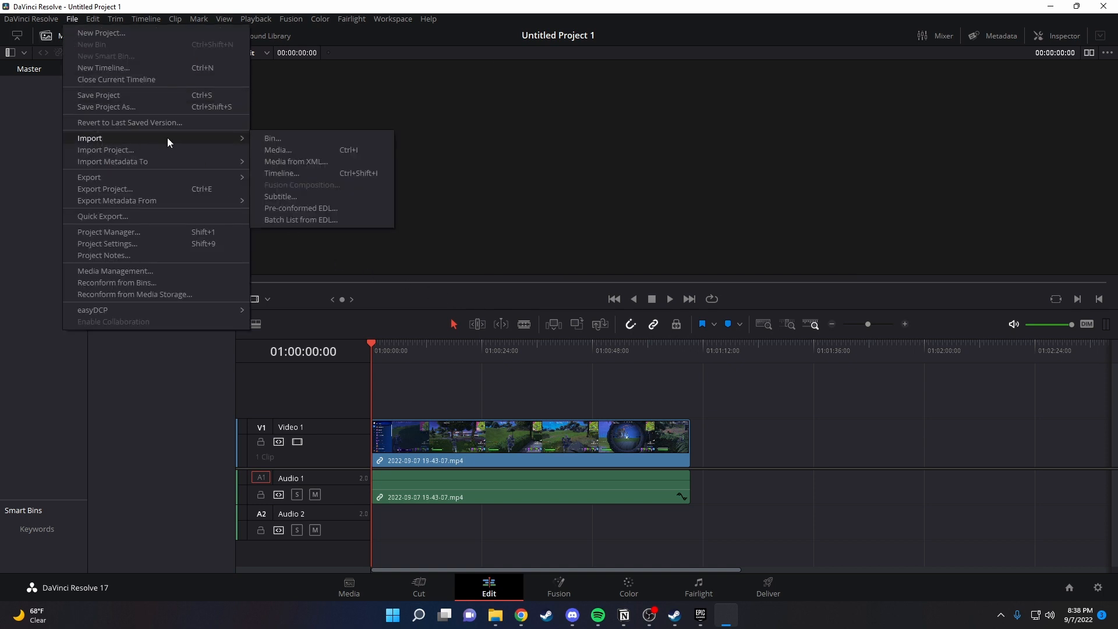
{"action": "mouse_move", "coordinate": [278, 150]}
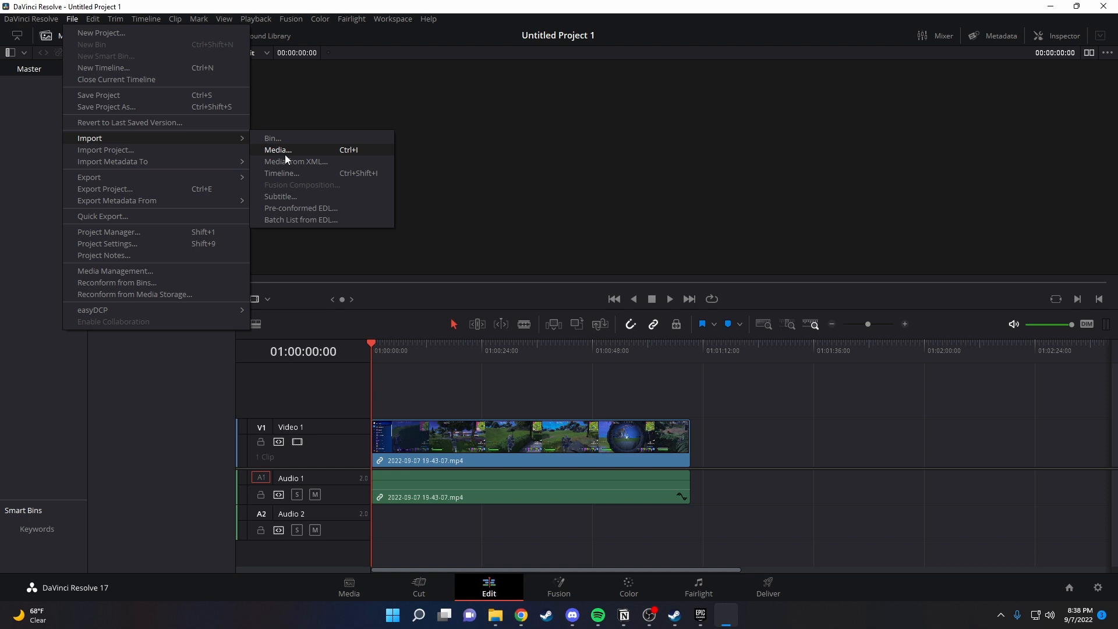
{"action": "key", "text": "ctrl+i"}
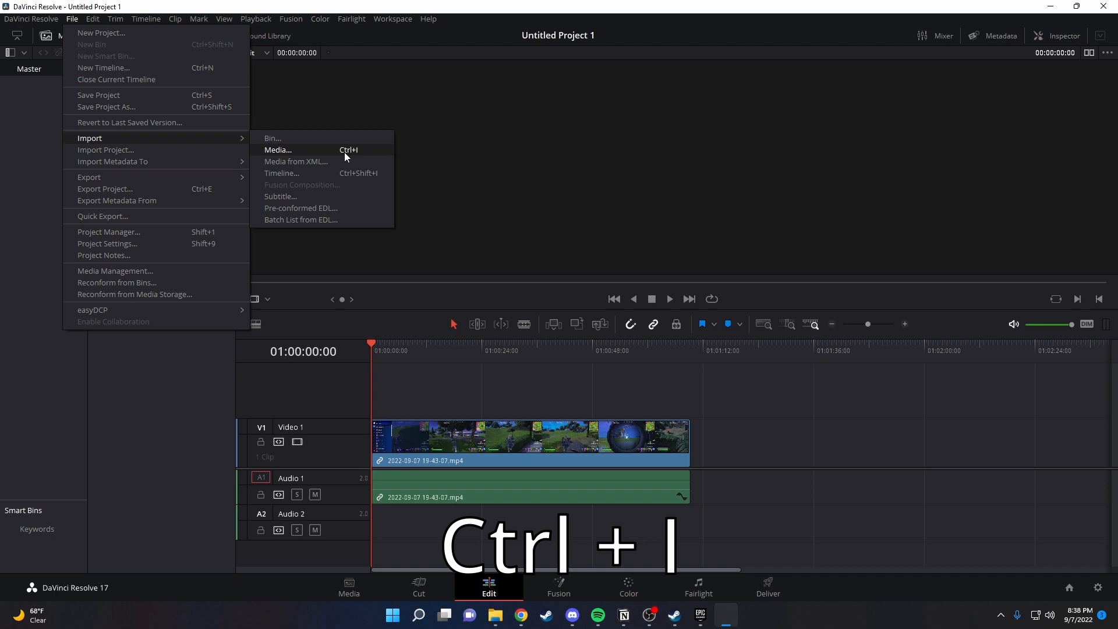
{"action": "left_click", "coordinate": [277, 150]}
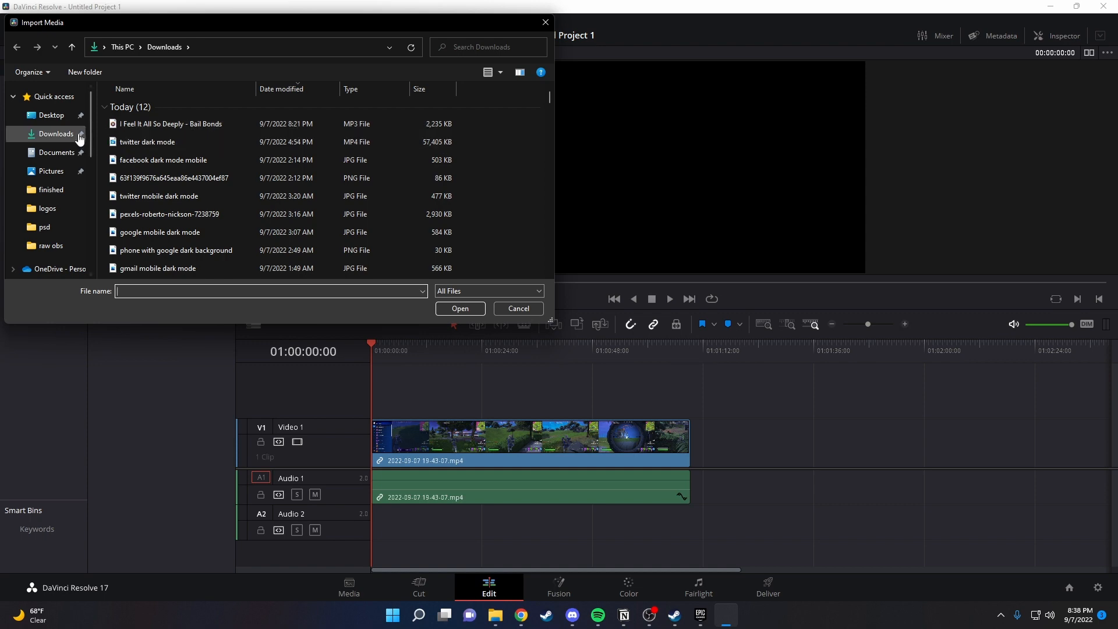
{"action": "left_click", "coordinate": [170, 124]}
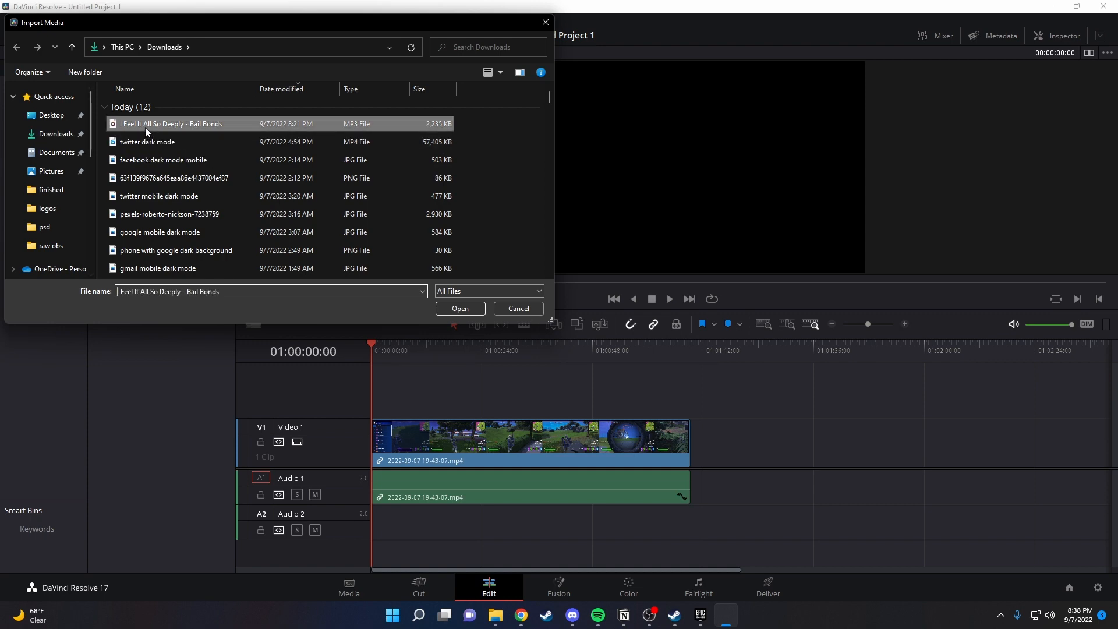
{"action": "left_click", "coordinate": [460, 307]}
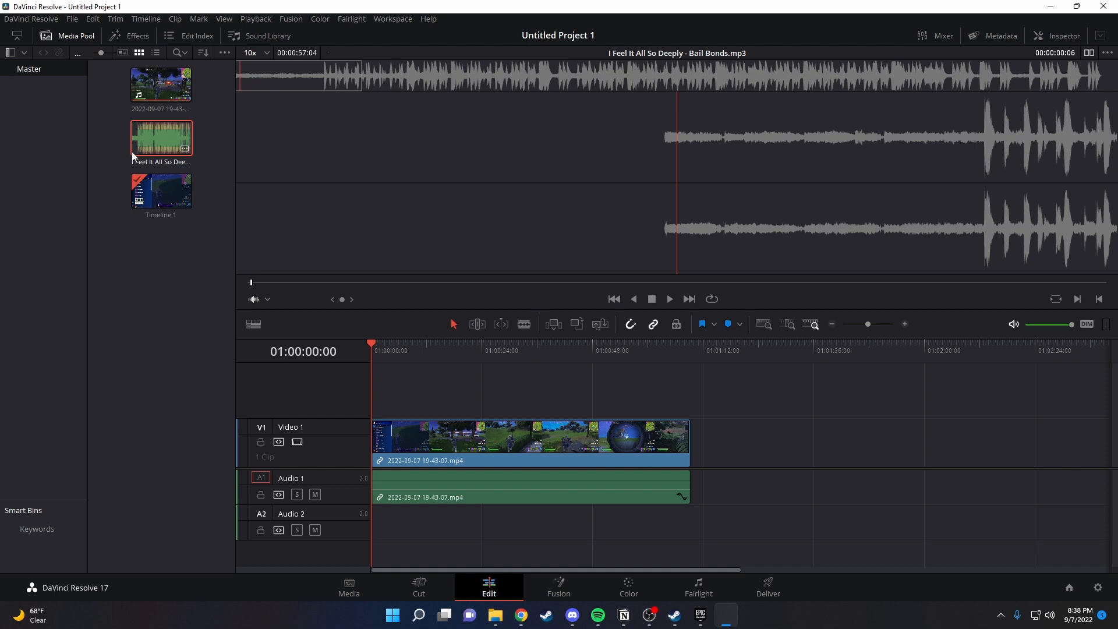
Place the Bail Bonds track on Audio 2 at the timeline start, under the gameplay clip
{"action": "left_click_drag", "start_coordinate": [161, 137], "coordinate": [373, 387]}
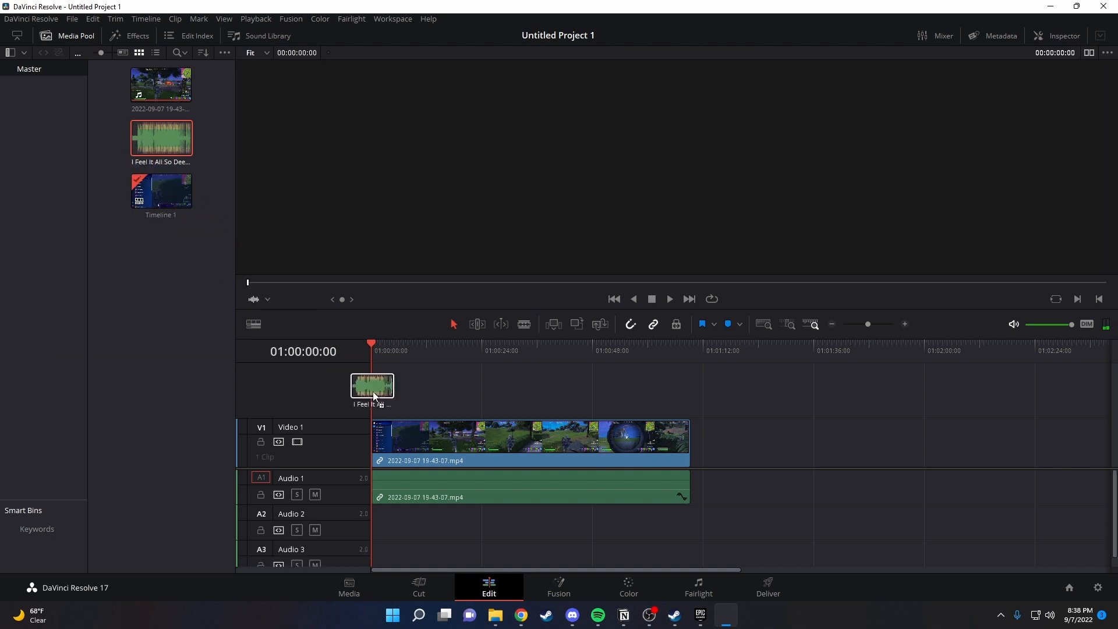
{"action": "left_click_drag", "start_coordinate": [372, 386], "coordinate": [367, 528]}
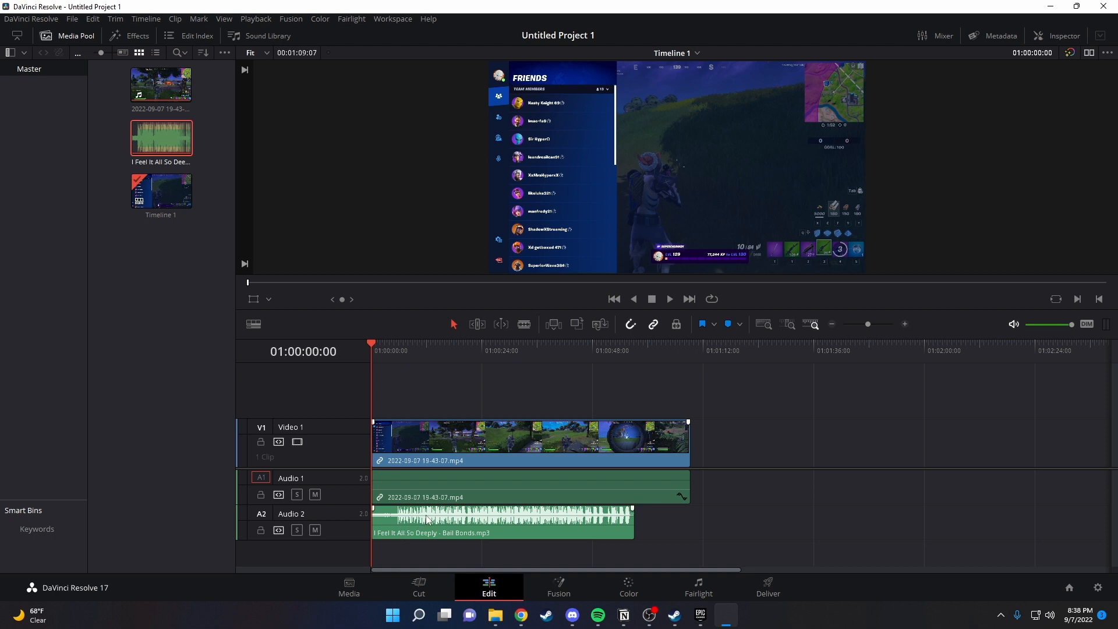
{"action": "mouse_move", "coordinate": [428, 519]}
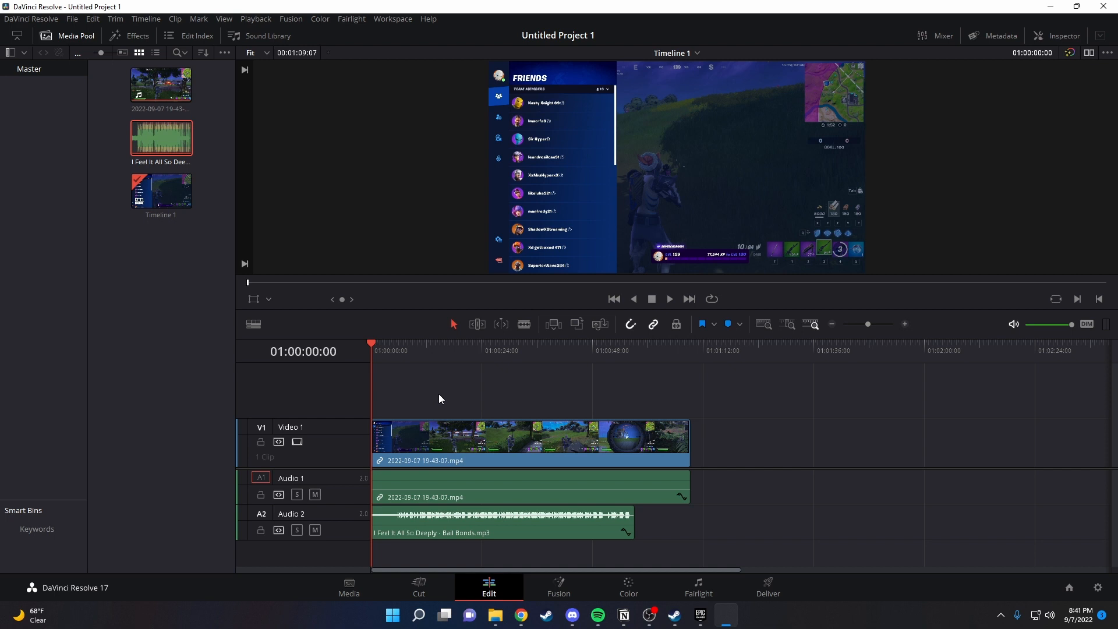
{"action": "mouse_move", "coordinate": [439, 393]}
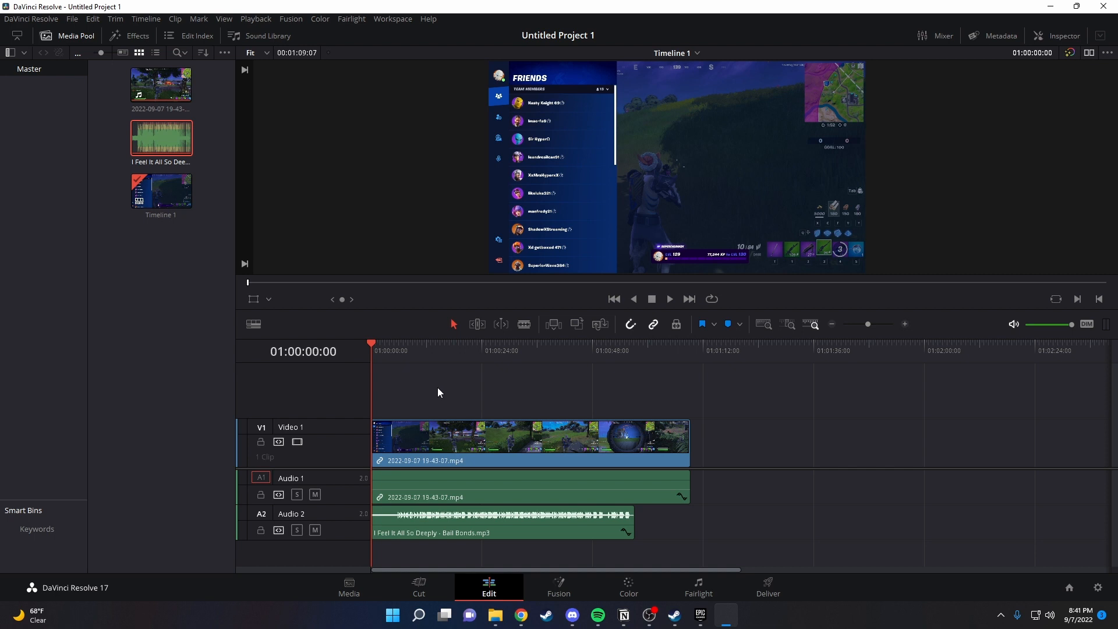
{"action": "mouse_move", "coordinate": [448, 360]}
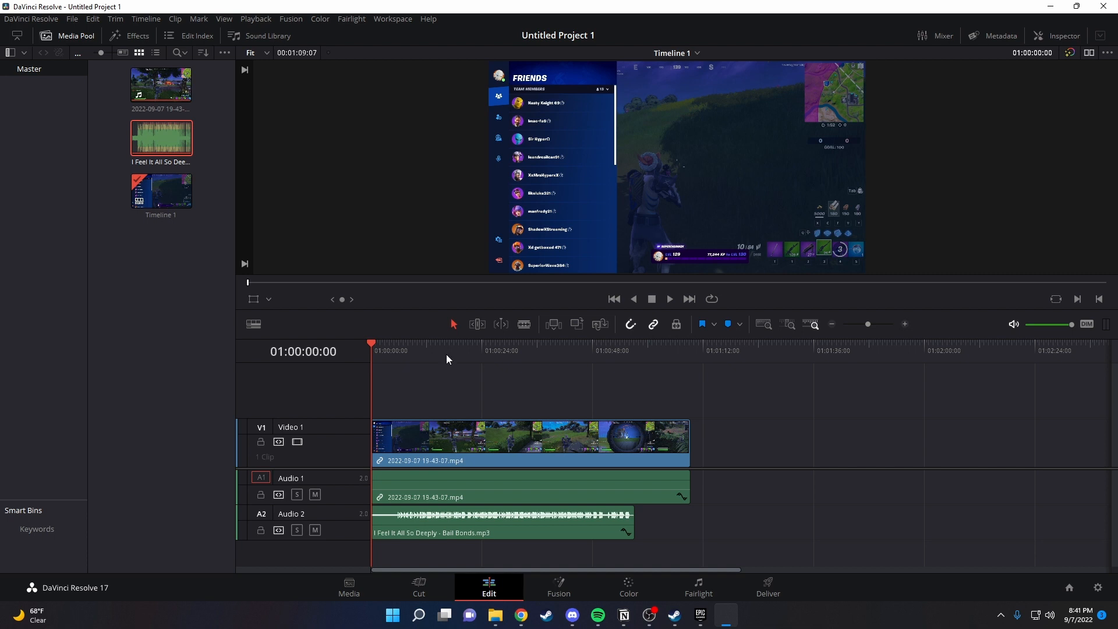